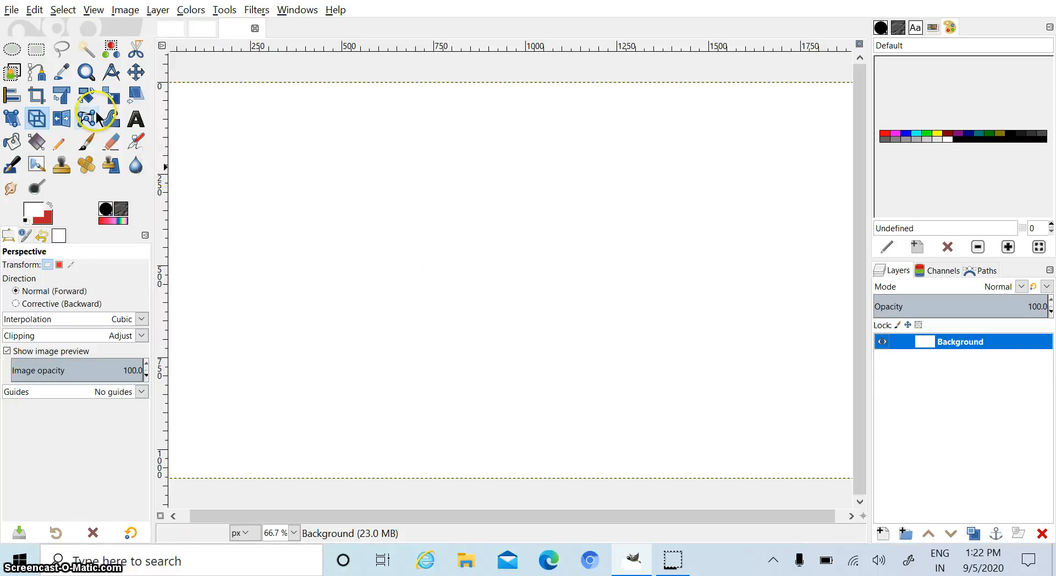
pyautogui.moveTo(111, 94)
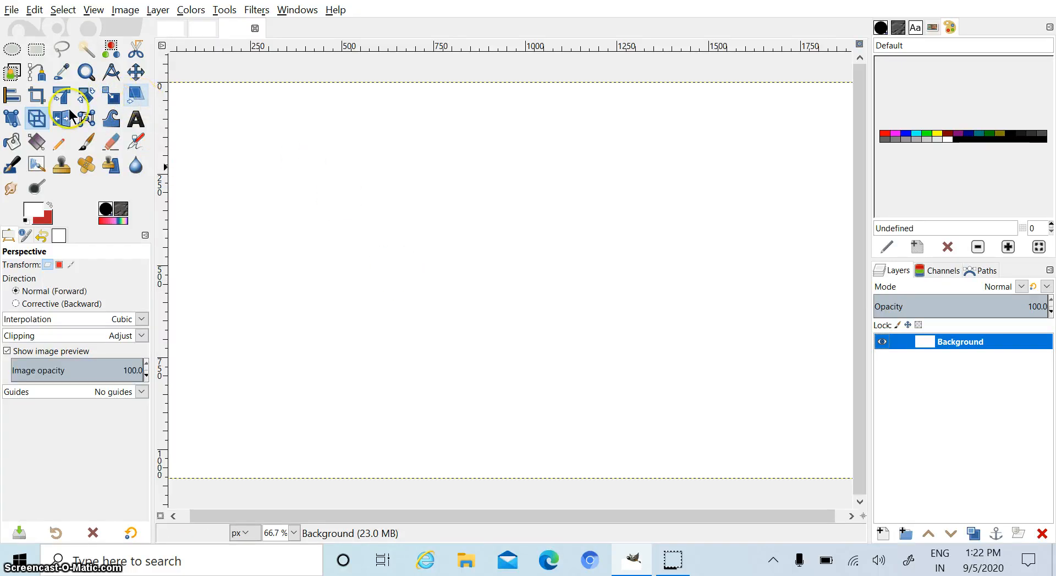
pyautogui.moveTo(35, 119)
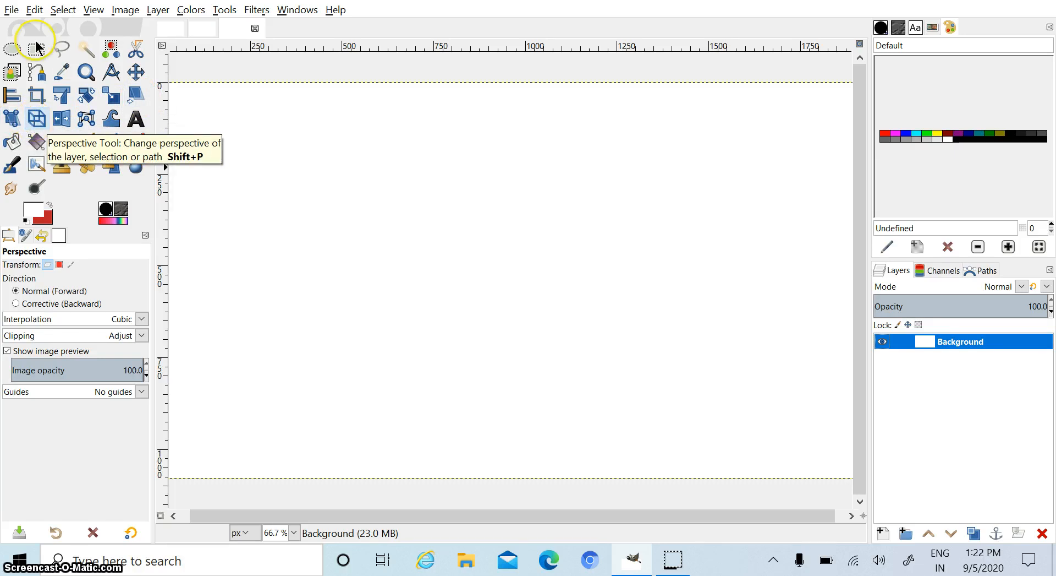
# - Load 'image in gimp.xcf' so the tiger screenshot sits as a floating pasted layer
pyautogui.click(11, 9)
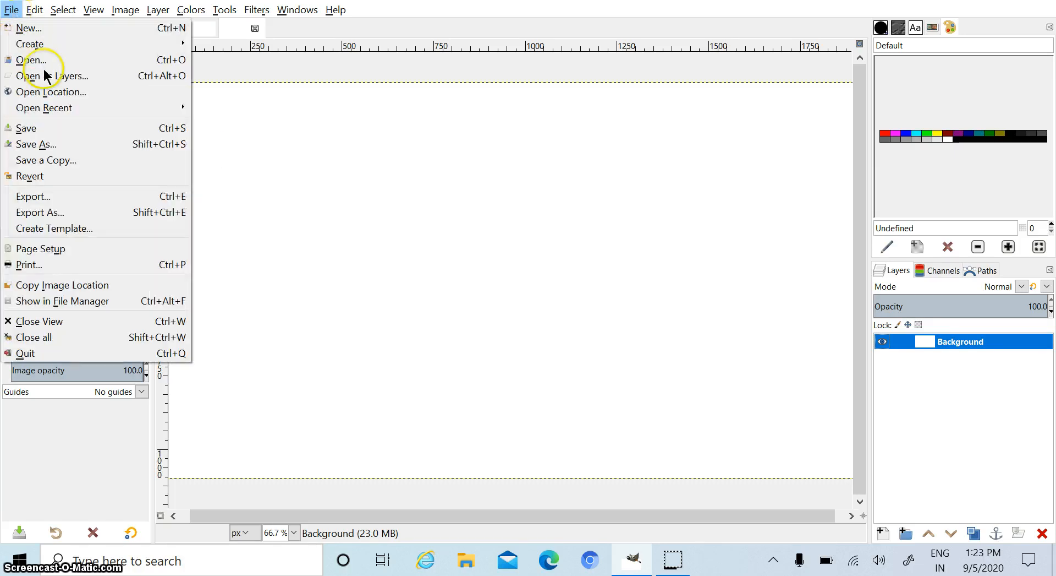
pyautogui.click(30, 60)
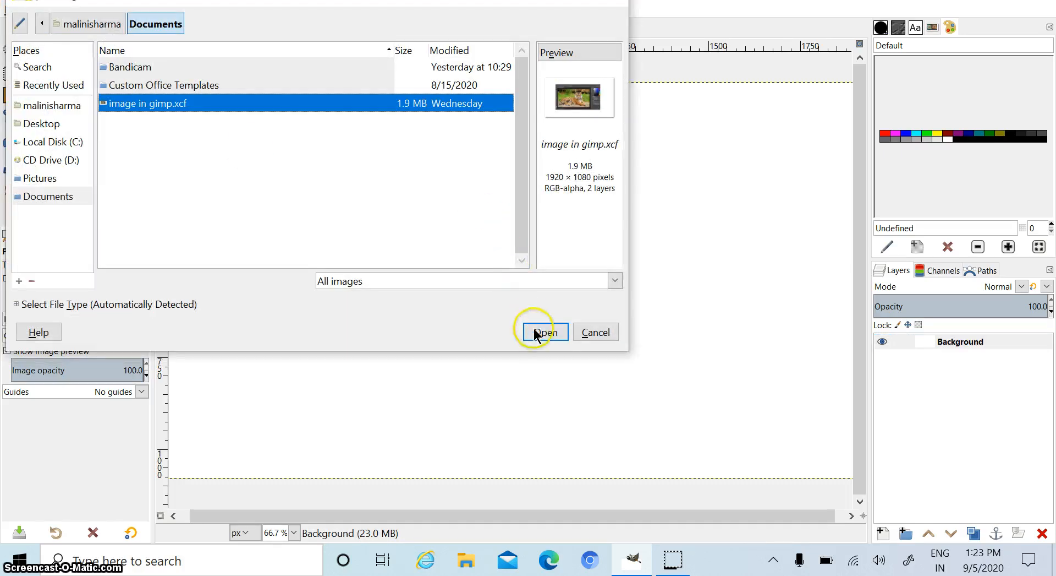
pyautogui.click(544, 332)
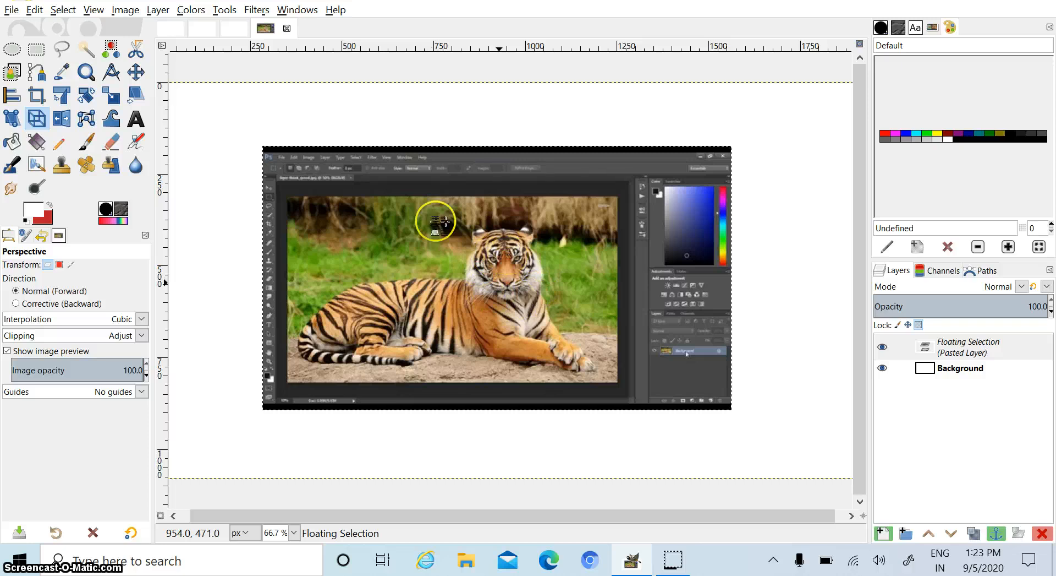
# - Scale the pasted tiger layer up to 1457 × 860 pixels with the Scale tool
pyautogui.click(111, 95)
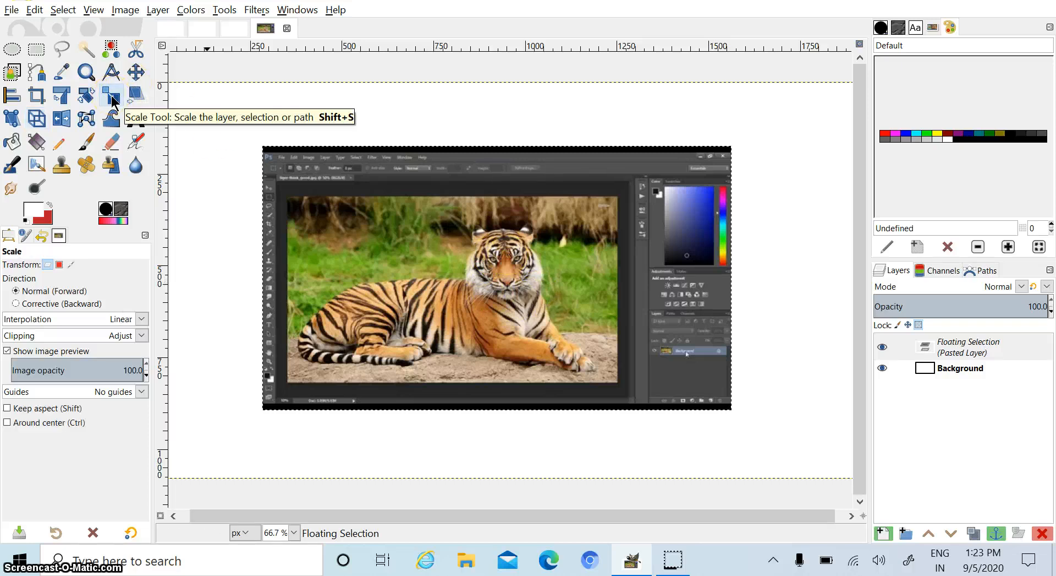
pyautogui.click(496, 276)
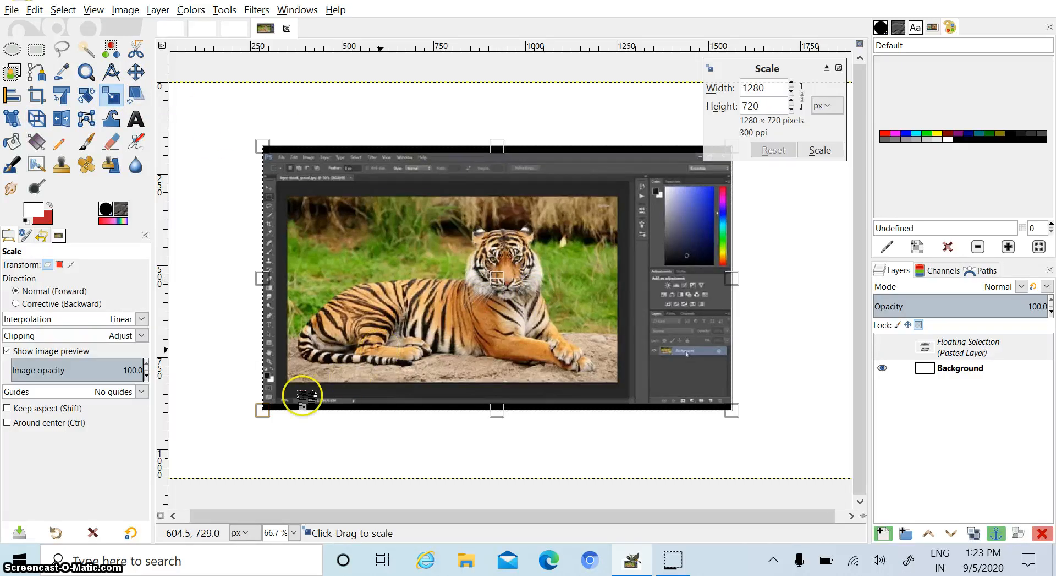
pyautogui.moveTo(198, 461)
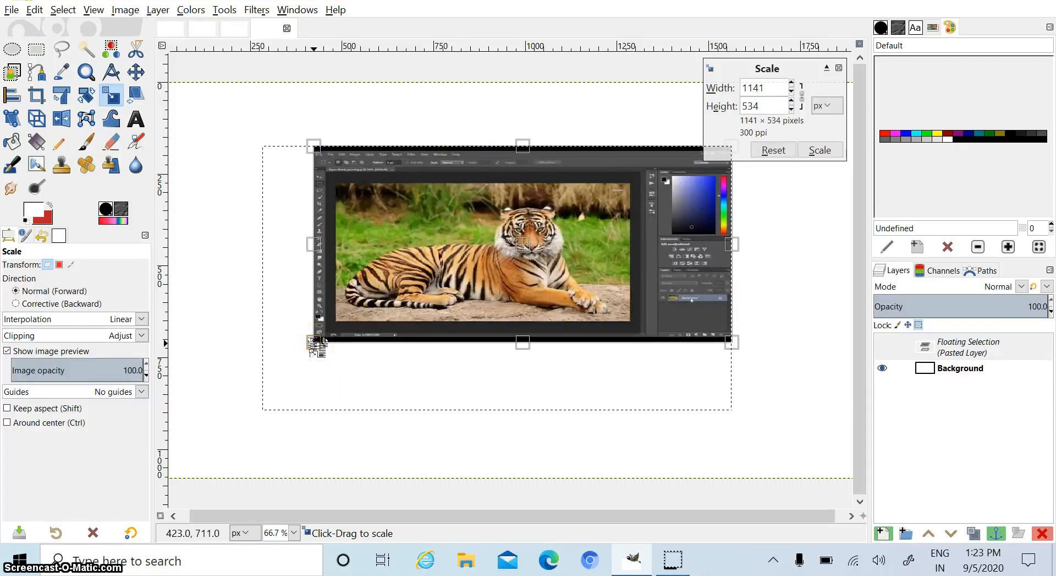
pyautogui.click(7, 422)
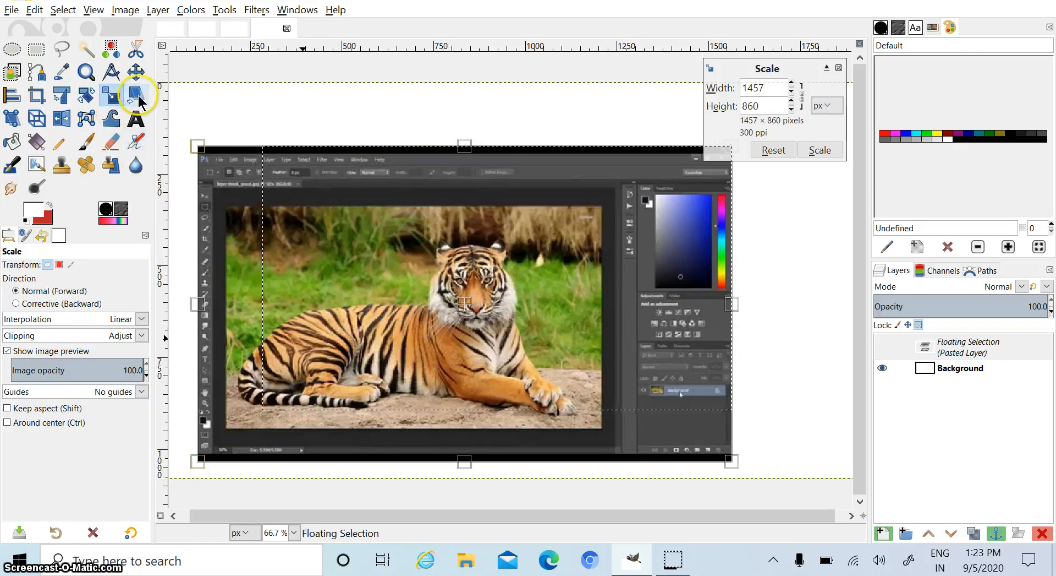
pyautogui.moveTo(135, 94)
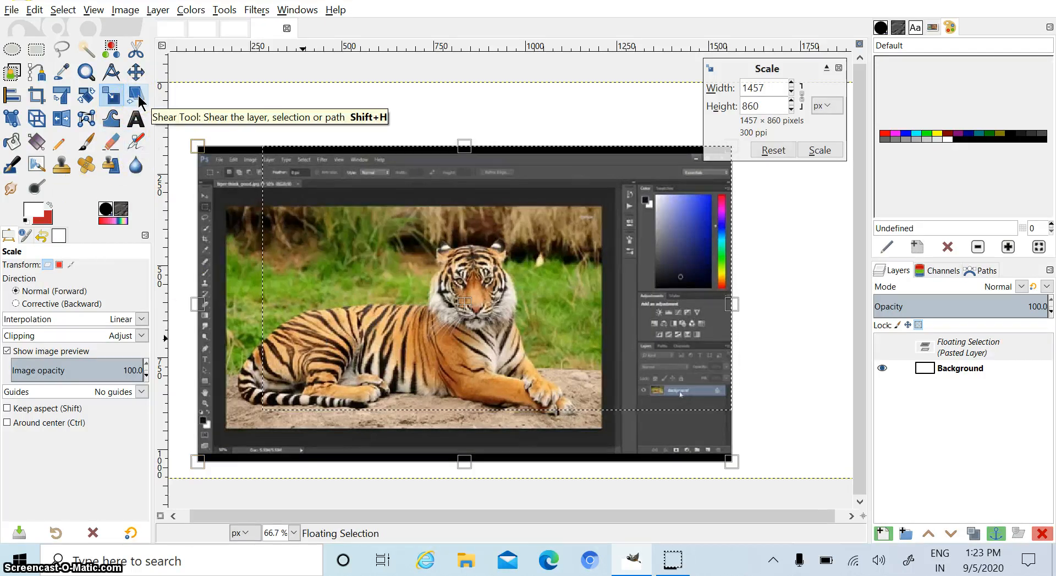
# - Shear the tiger layer sideways, raising the horizontal shear magnitude step by step to 744
pyautogui.click(820, 150)
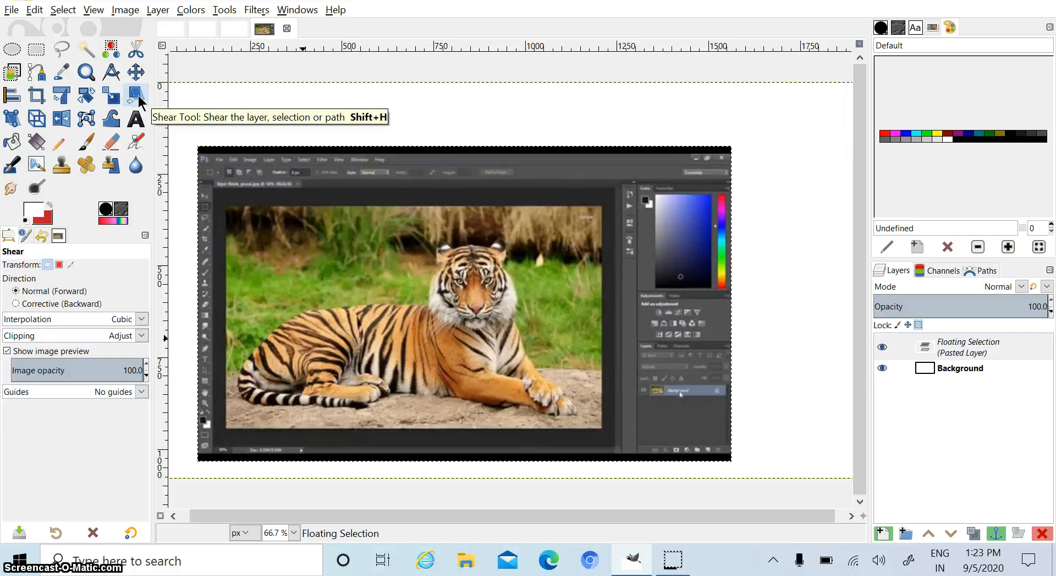
pyautogui.click(614, 131)
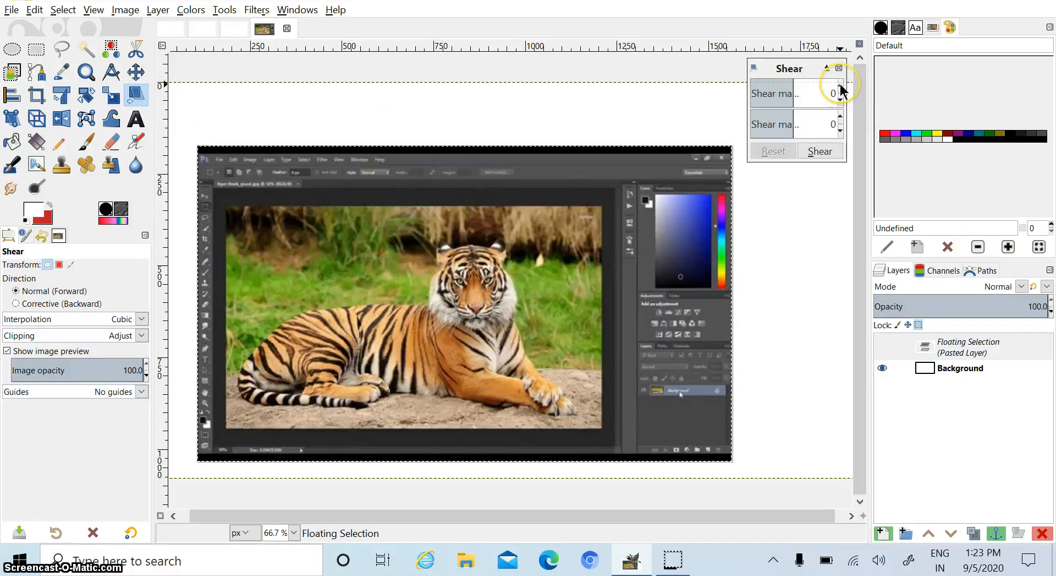
pyautogui.click(840, 89)
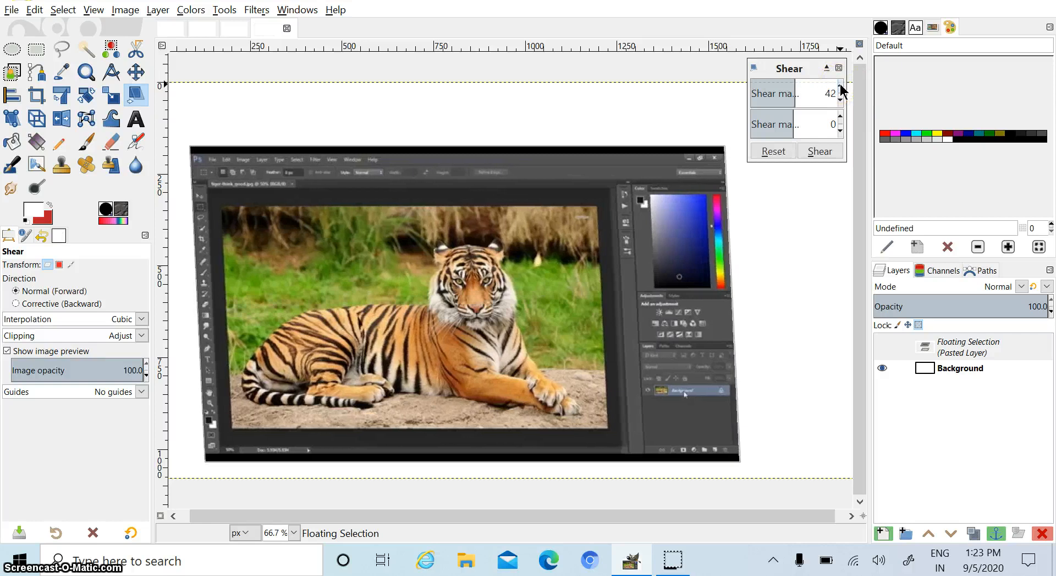
pyautogui.click(840, 98)
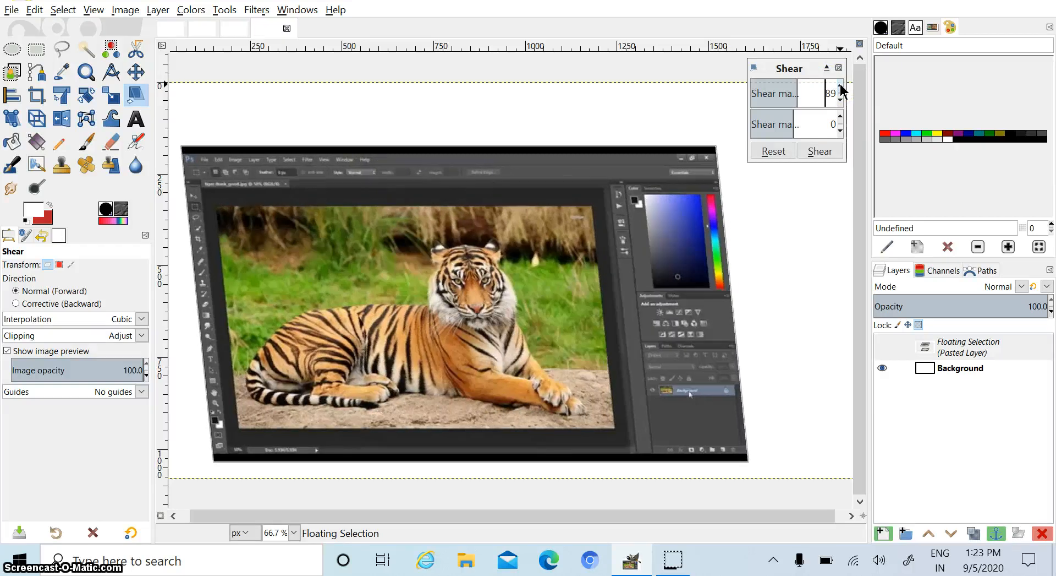
pyautogui.click(839, 90)
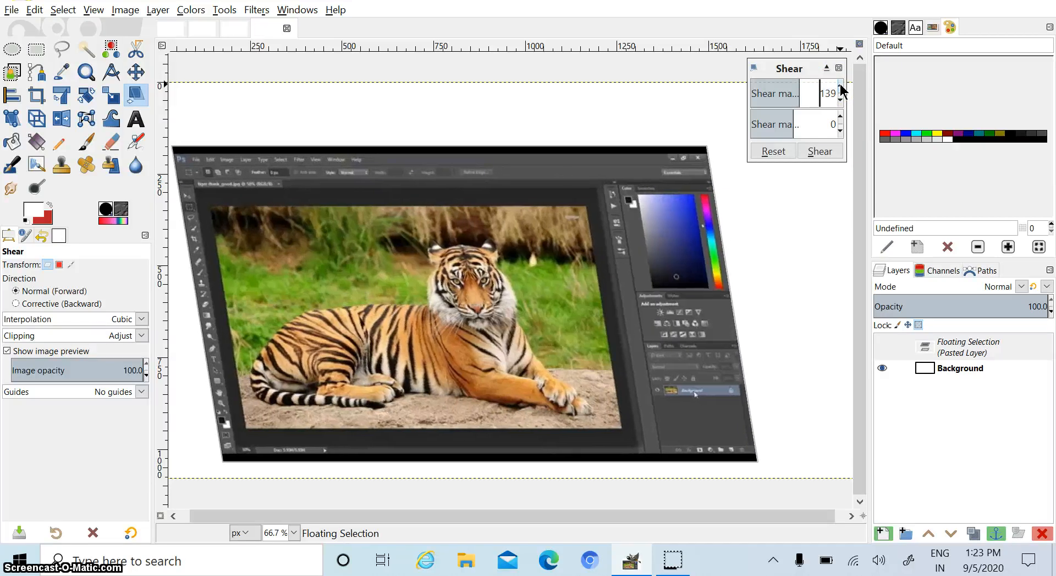
pyautogui.click(839, 89)
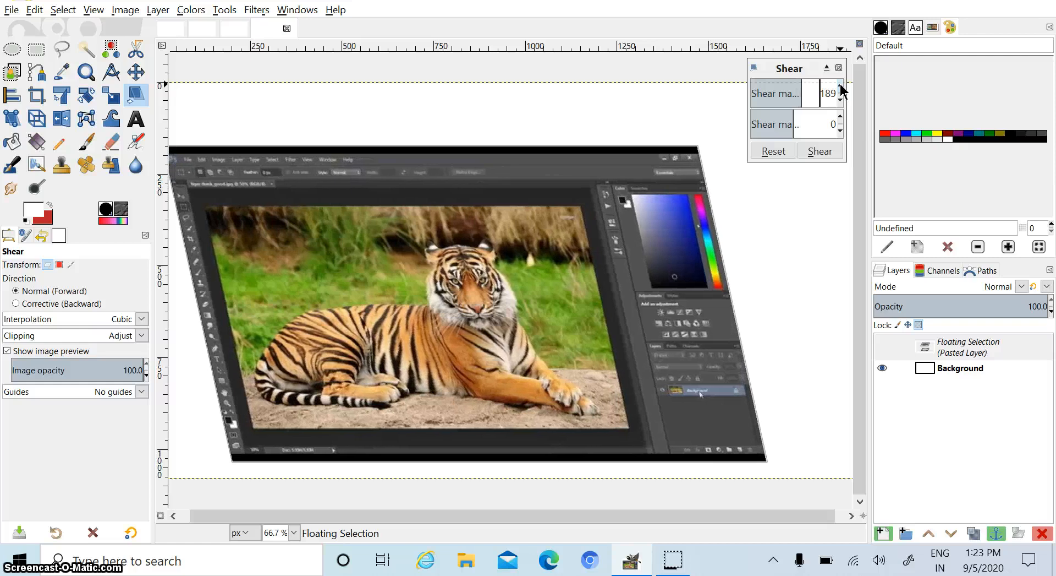
pyautogui.click(840, 89)
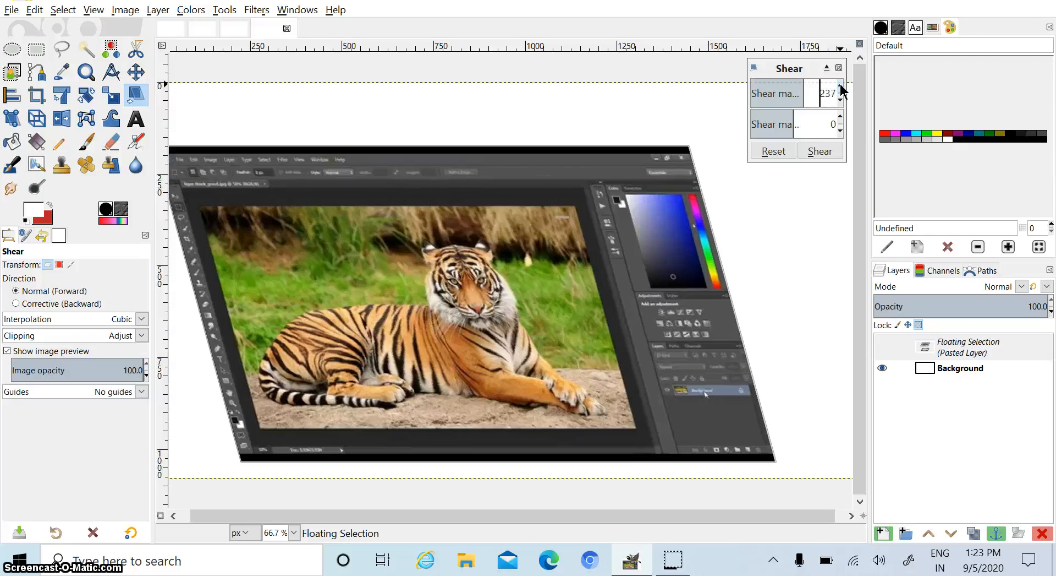
pyautogui.click(839, 88)
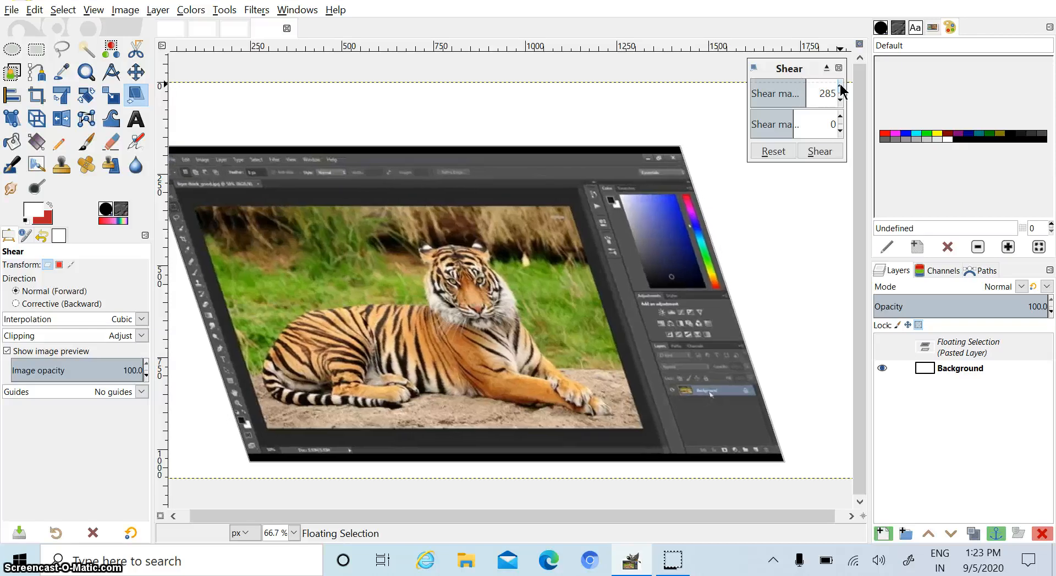
pyautogui.click(839, 88)
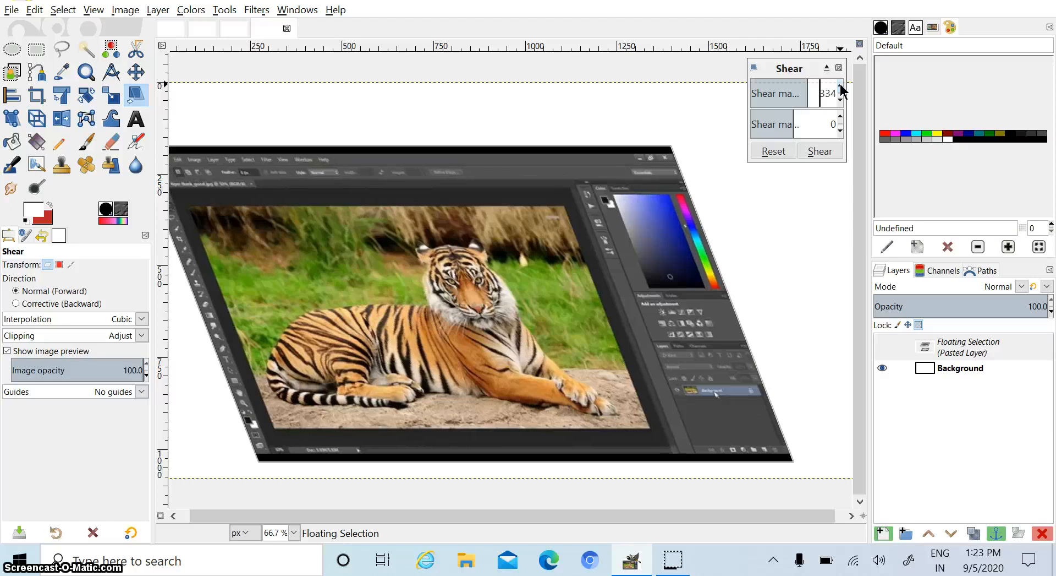
pyautogui.click(840, 88)
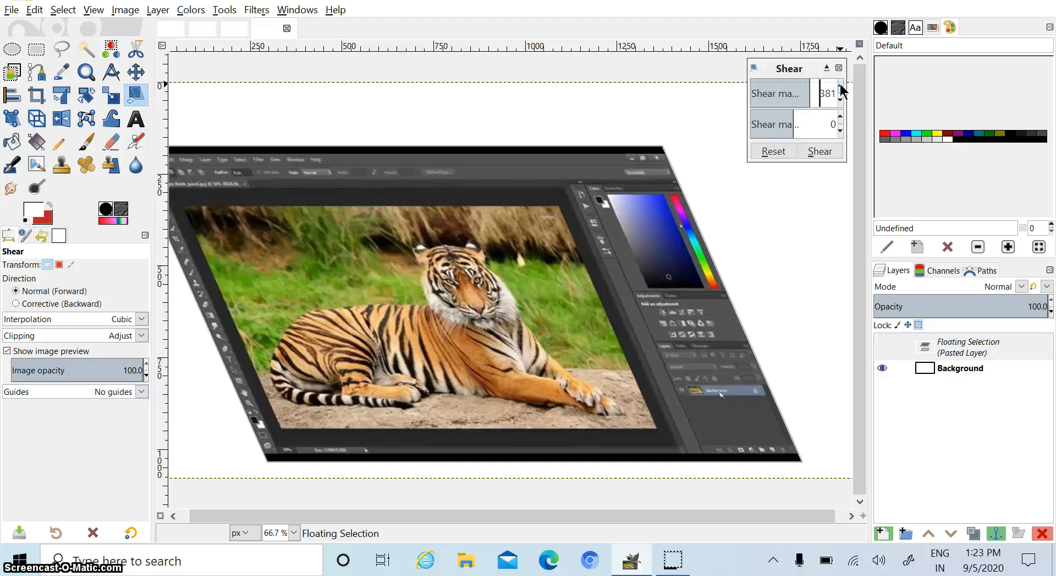
pyautogui.click(839, 89)
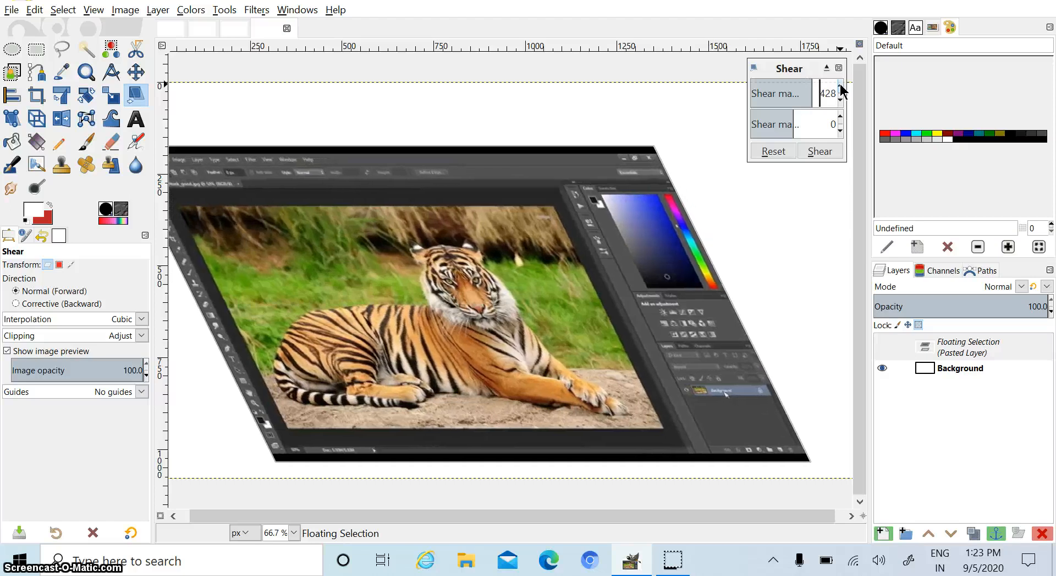
pyautogui.click(840, 88)
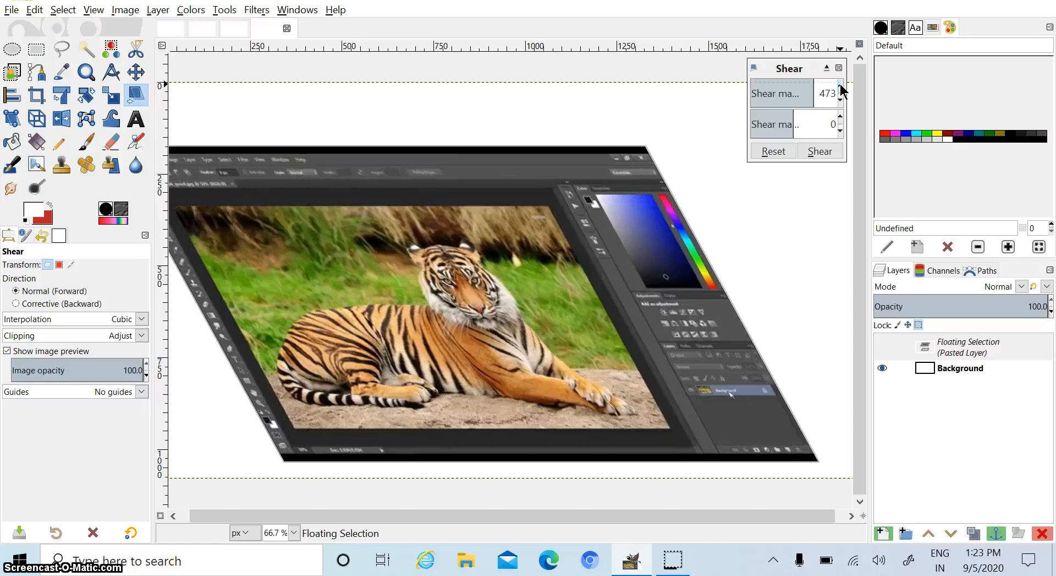
pyautogui.click(840, 89)
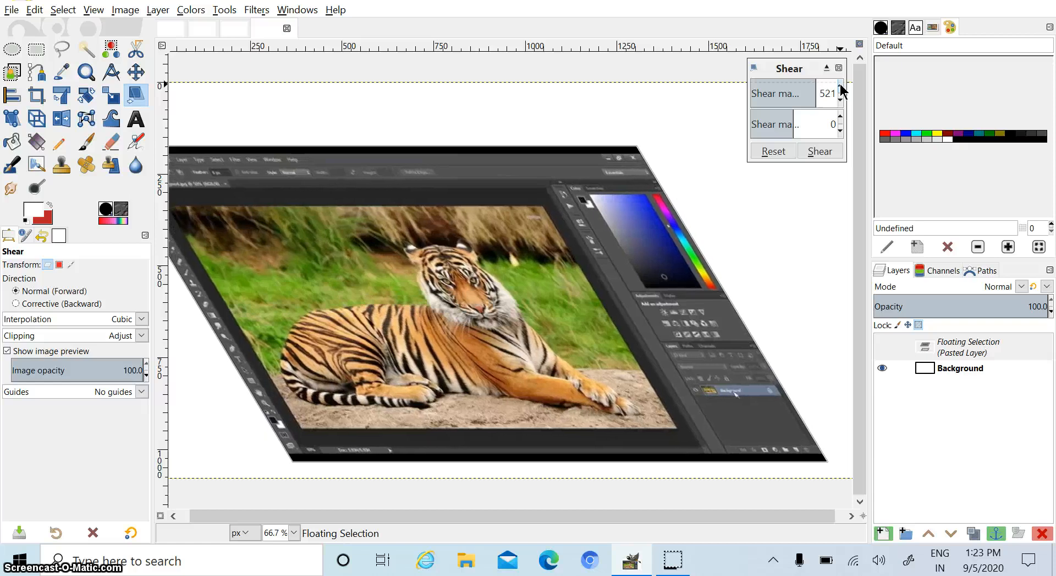
pyautogui.click(840, 89)
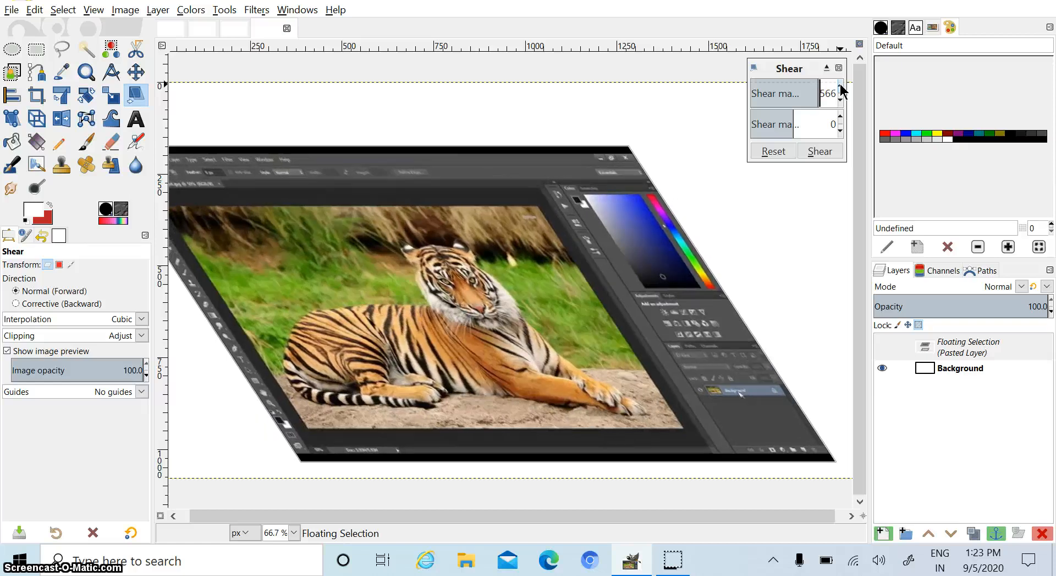
pyautogui.click(838, 88)
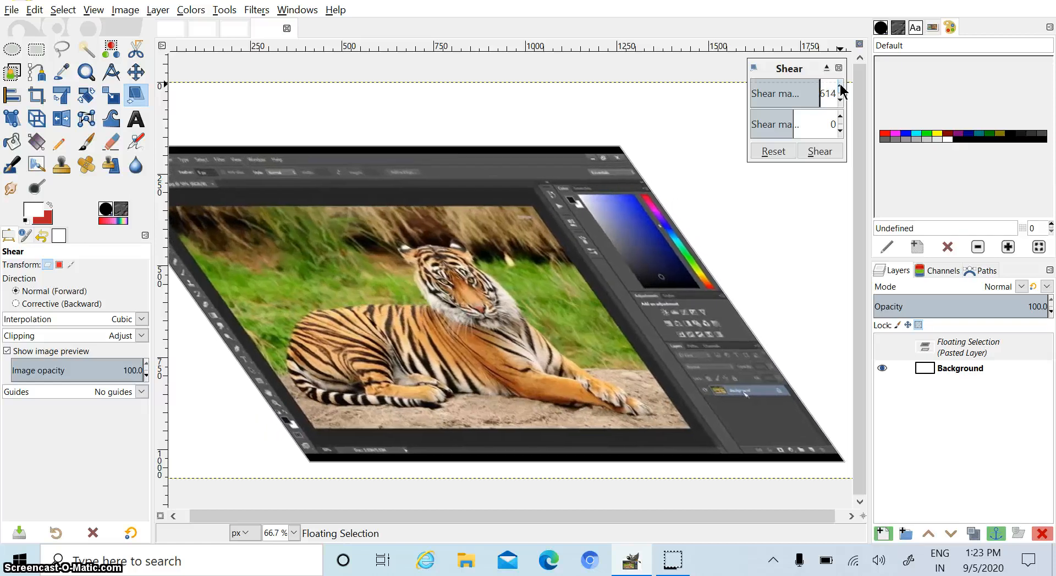
pyautogui.click(839, 88)
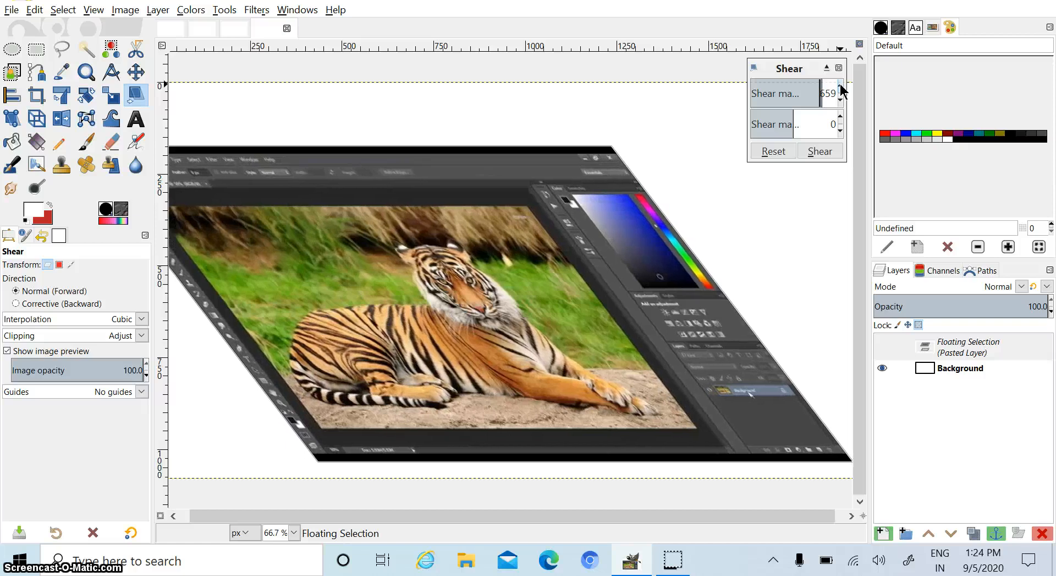
pyautogui.click(840, 89)
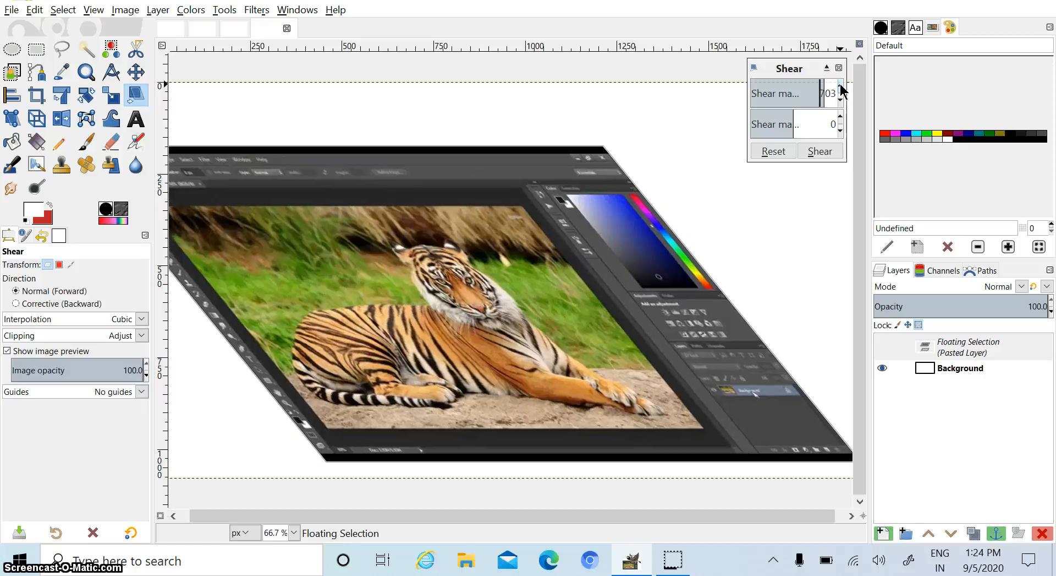
pyautogui.click(840, 90)
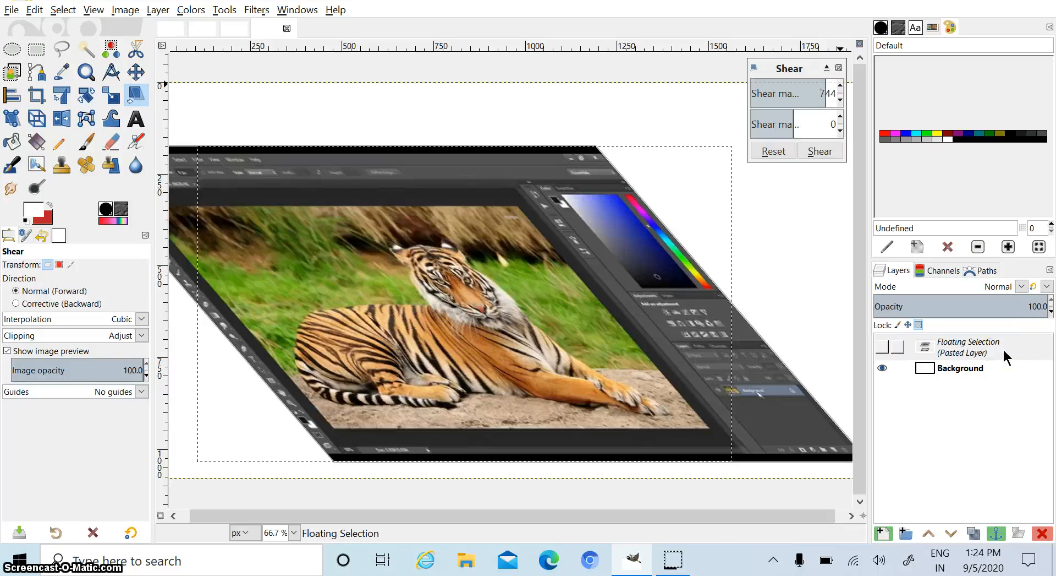
# - Discard the sheared floating layer and reload 'image in gimp.xcf' with the unslanted tiger screenshot
pyautogui.rightClick(969, 351)
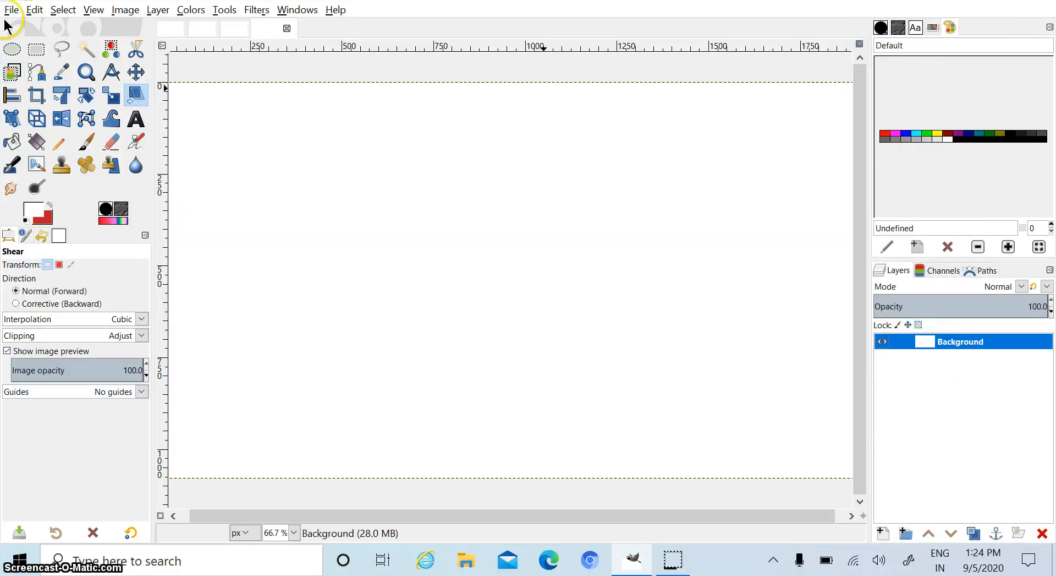
pyautogui.click(11, 10)
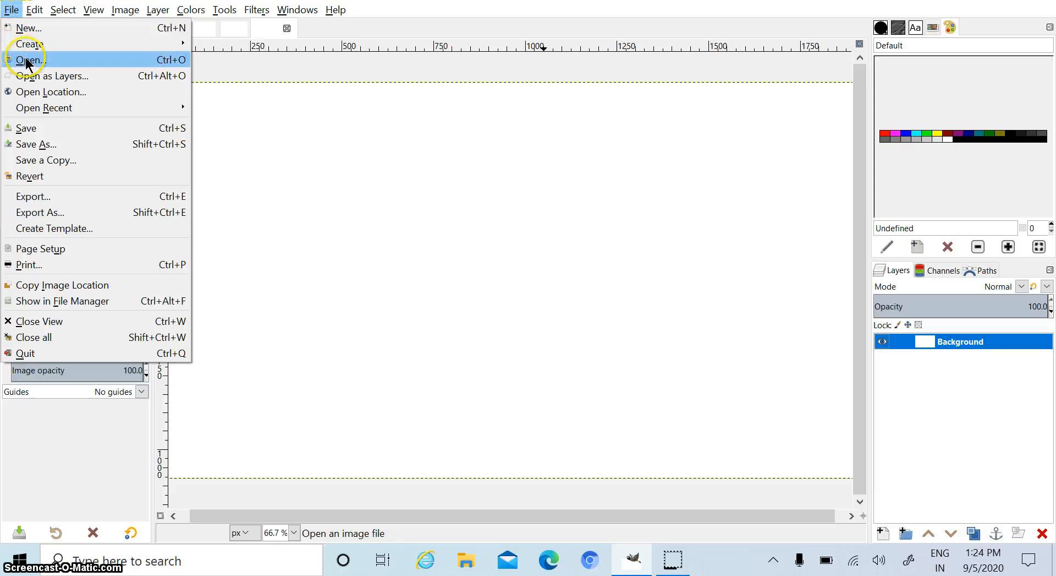
pyautogui.click(28, 60)
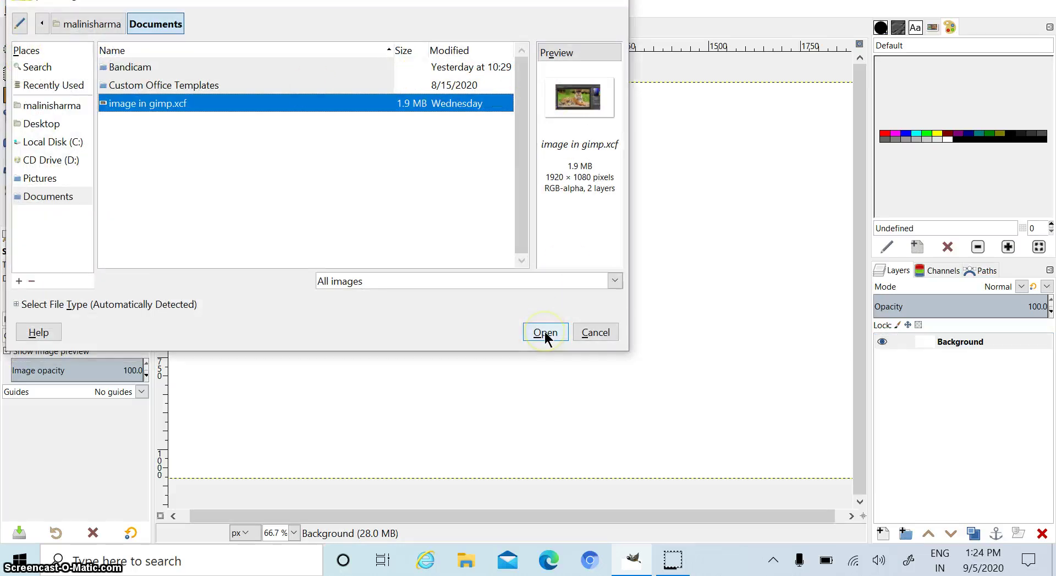
pyautogui.click(544, 332)
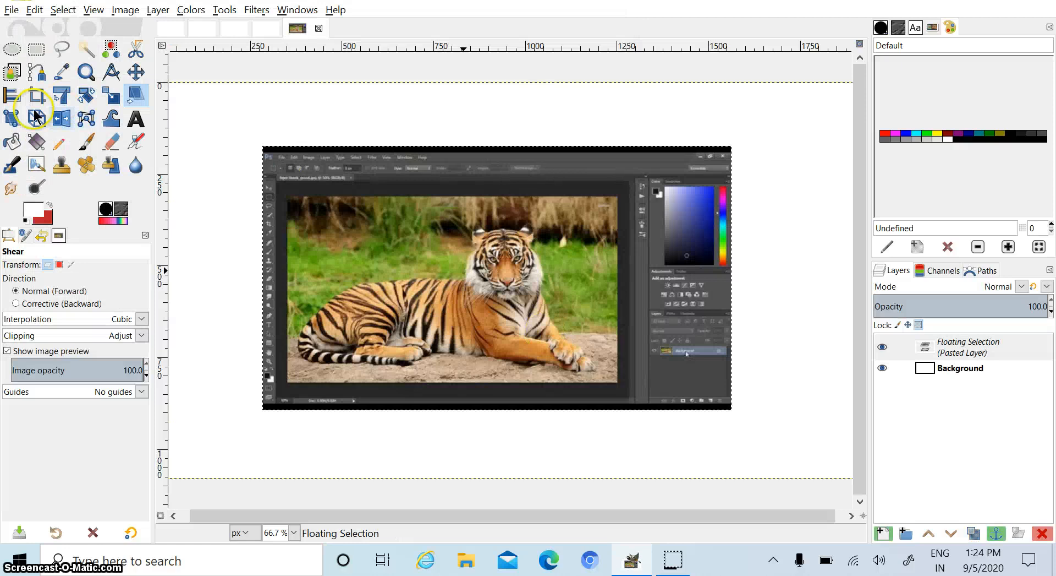
pyautogui.moveTo(12, 119)
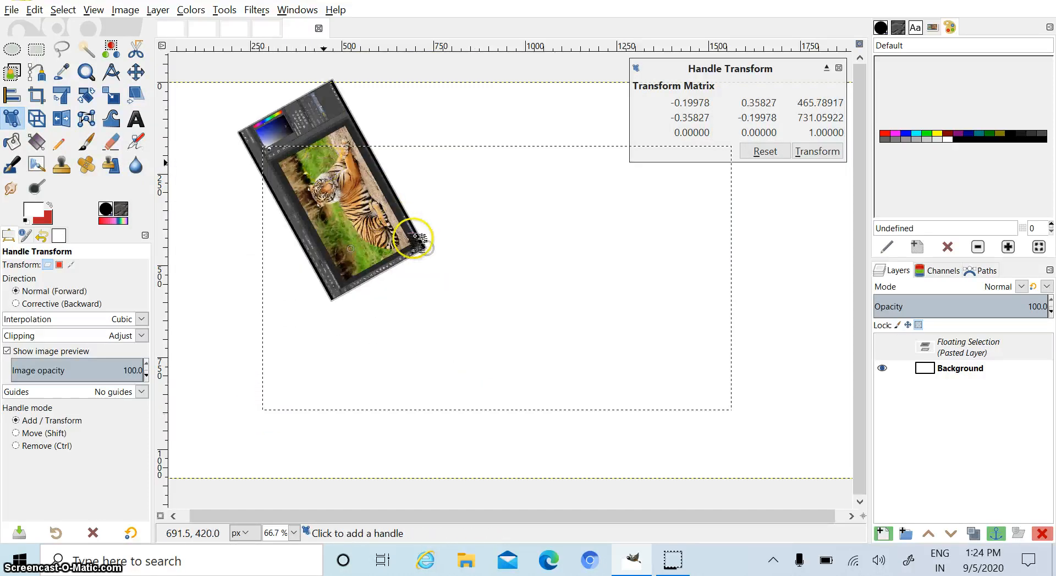
# - Rotate and enlarge the tiger layer with a handle transform, then reset it to upright
pyautogui.moveTo(416, 239); pyautogui.dragTo(182, 232)
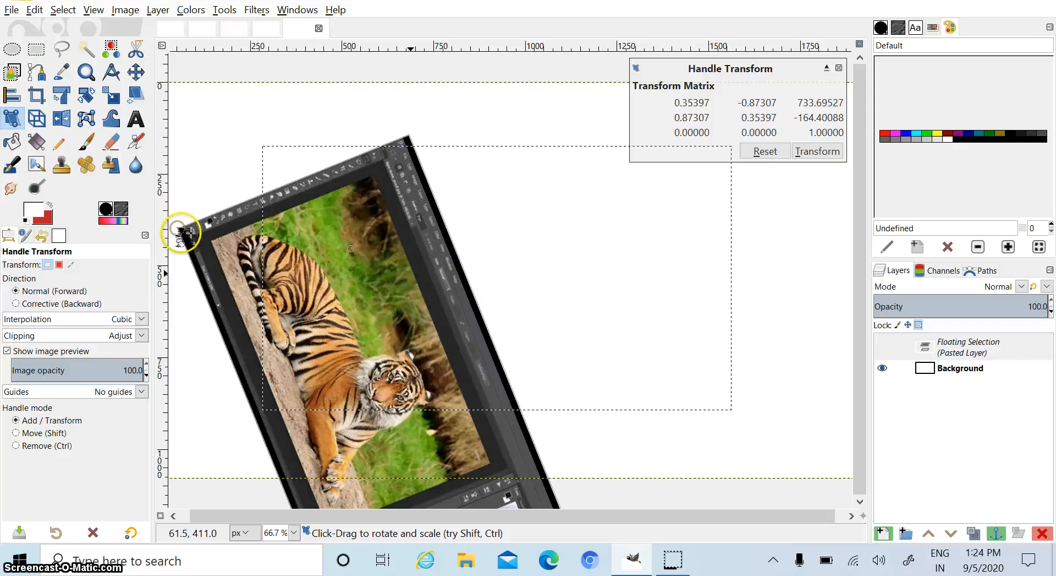
pyautogui.moveTo(451, 331)
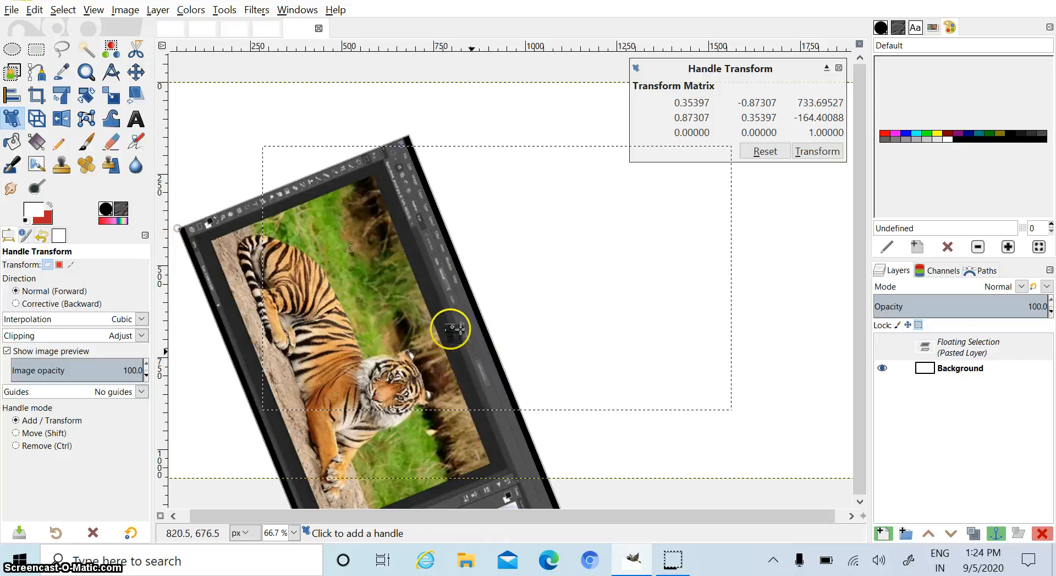
pyautogui.moveTo(416, 302)
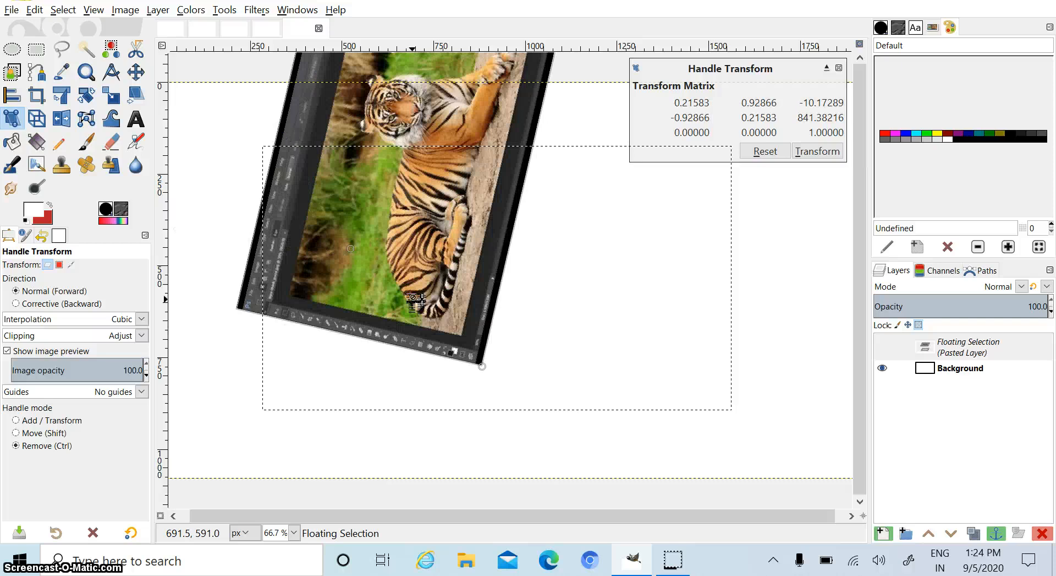
pyautogui.click(765, 151)
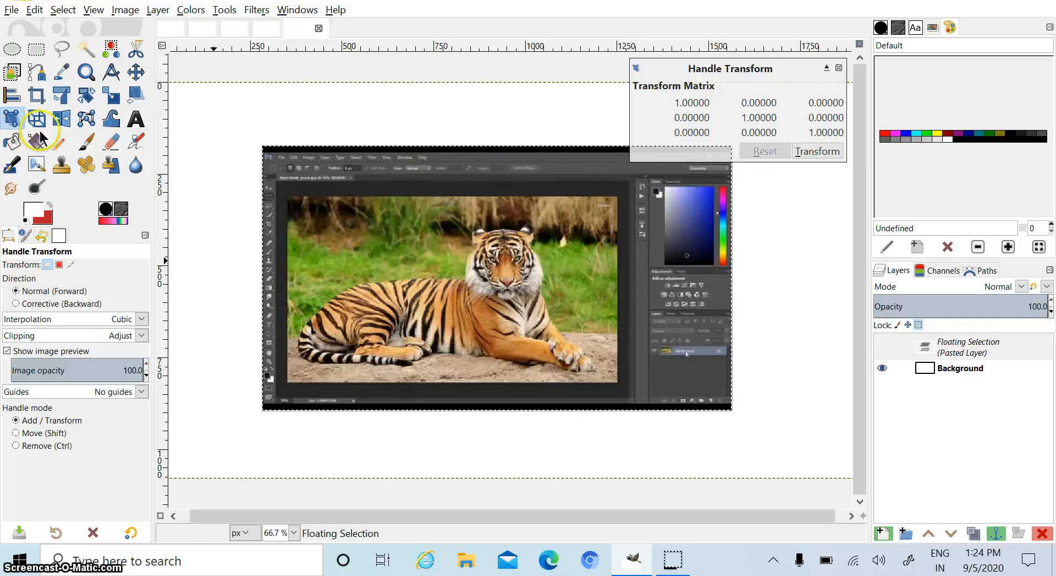
pyautogui.moveTo(37, 117)
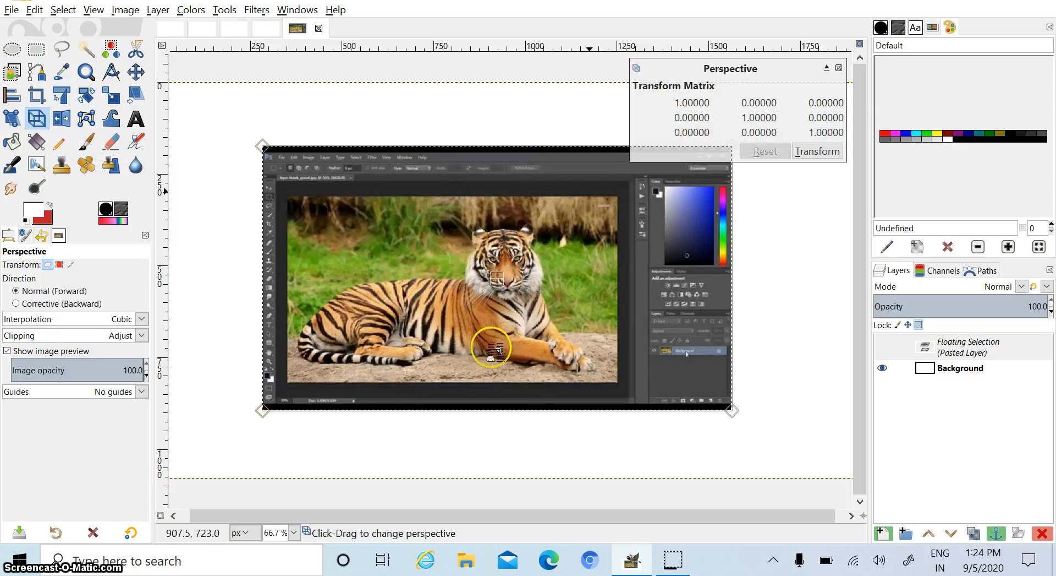
pyautogui.moveTo(349, 361)
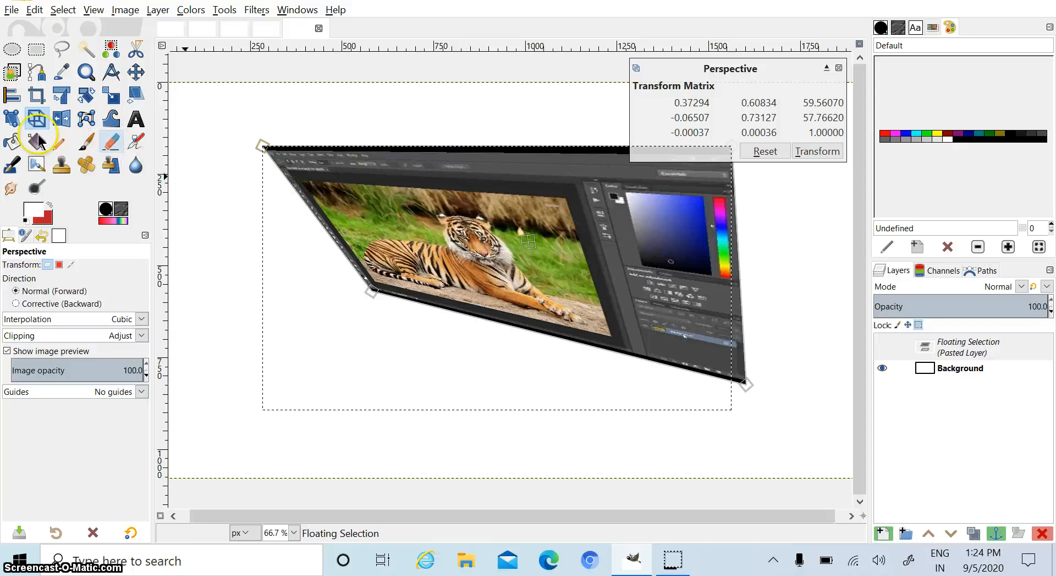
pyautogui.moveTo(37, 117)
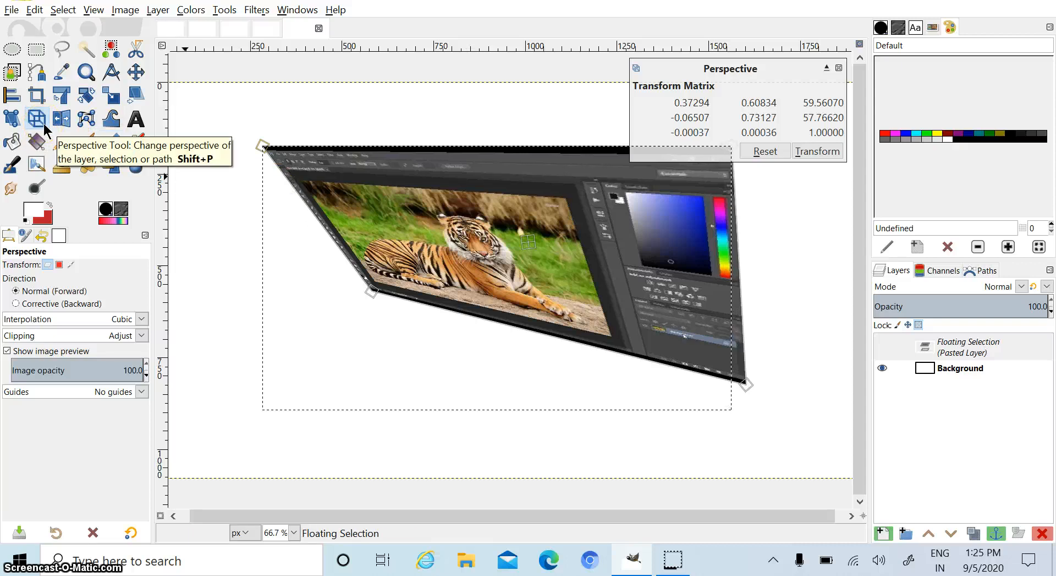
pyautogui.moveTo(136, 105)
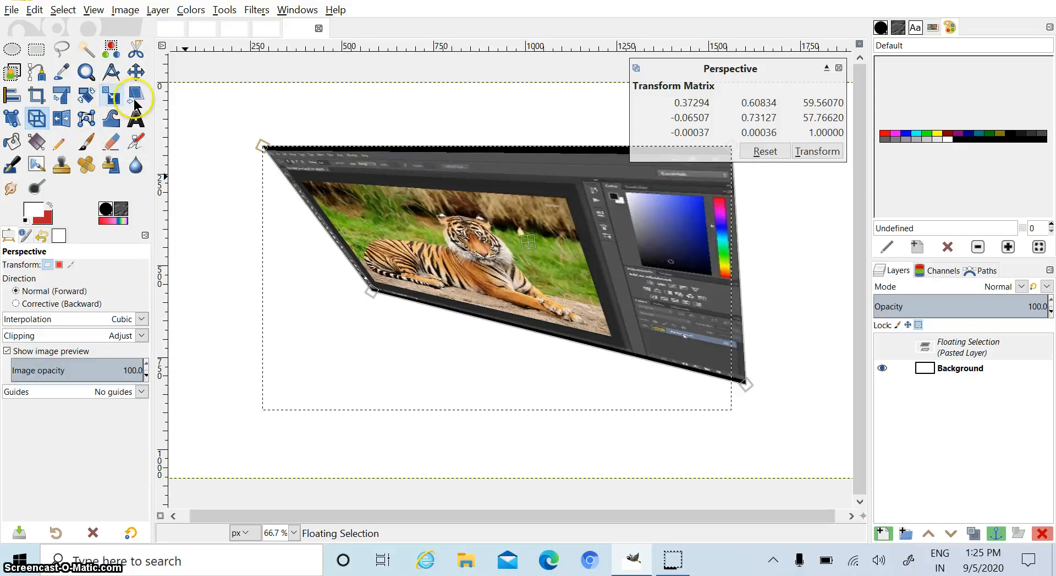
pyautogui.moveTo(37, 119)
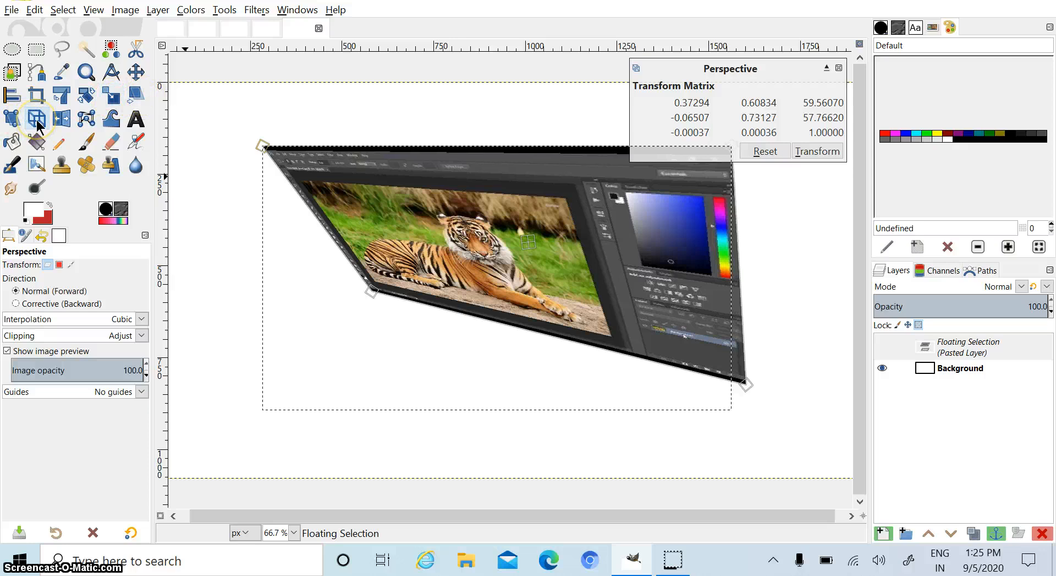
pyautogui.moveTo(255, 106)
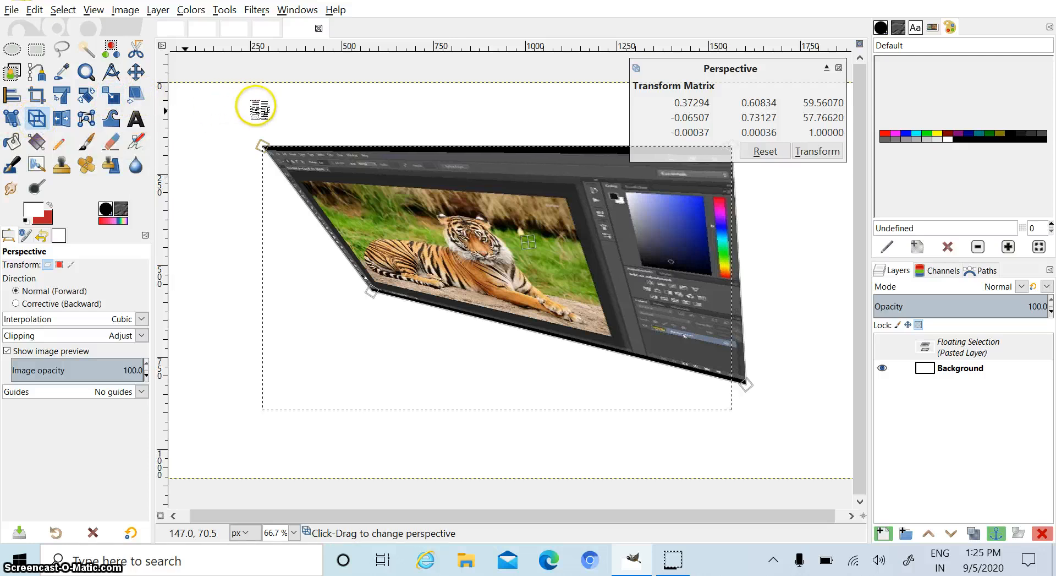